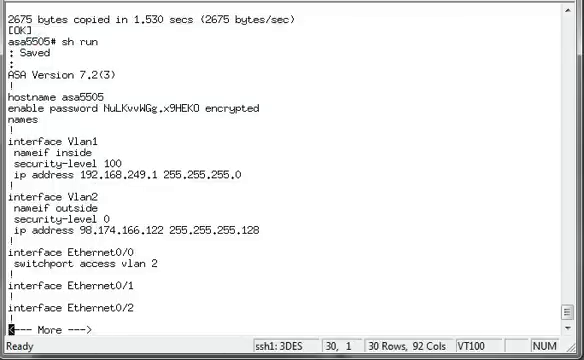
Page through the ASA running configuration until it reaches ': end'.
key("Space")
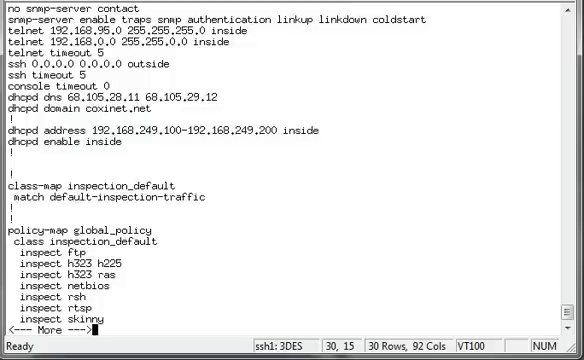
key("space")
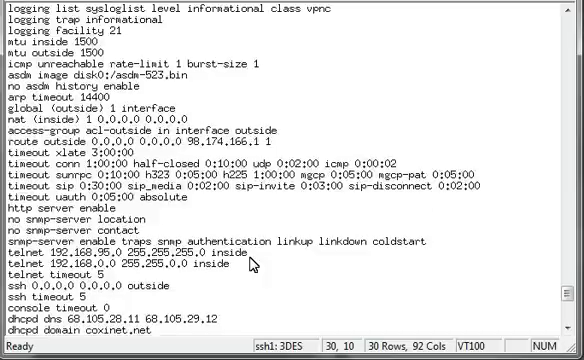
scroll("down", 3)
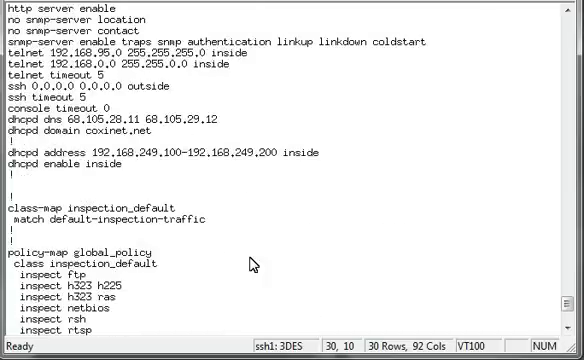
scroll("down", 3)
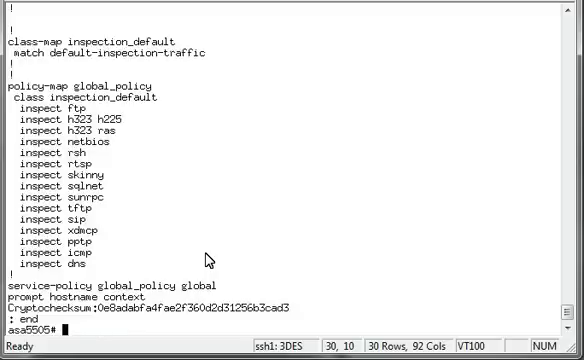
Create IPsec transform set ESP-3DES-SHA using esp-3des and esp-sha-hmac.
type("c")
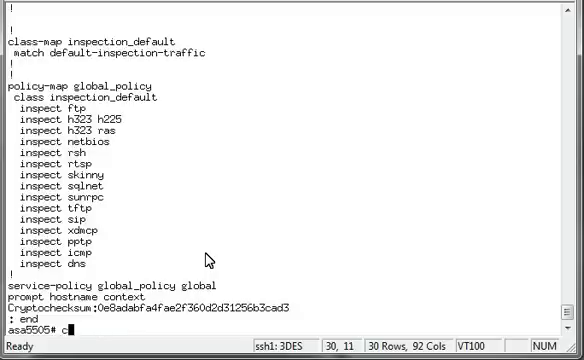
type("rypt")
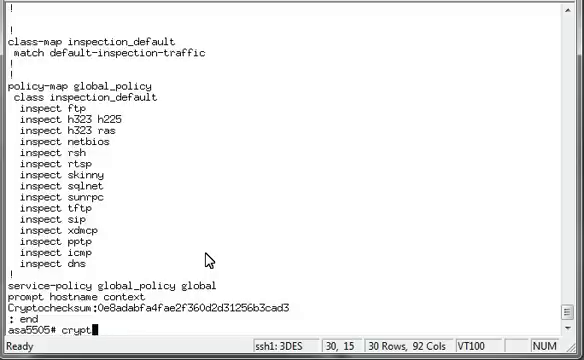
type("ipsec")
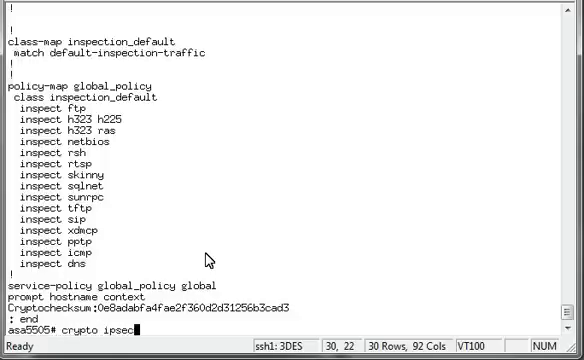
type("transform-set ESP-3DES")
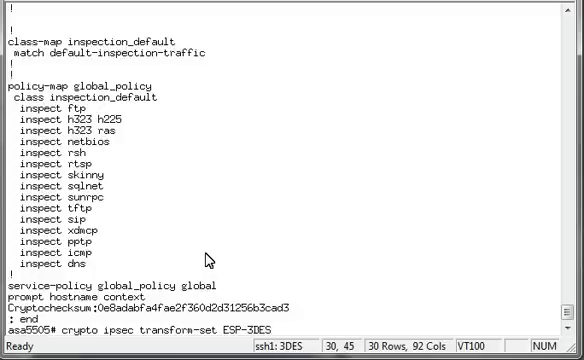
type("-SHA esp-3des esp-sha-hm")
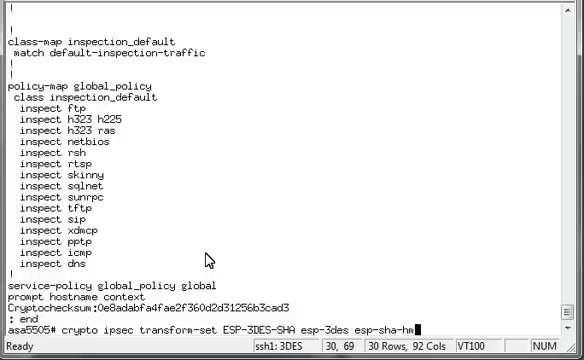
key("Return")
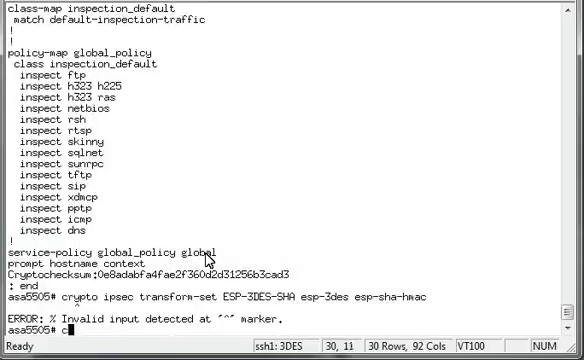
In config mode, set dynamic map outside_dyn_map 20 to use transform set ESP-3DES-SHA.
type("conf t")
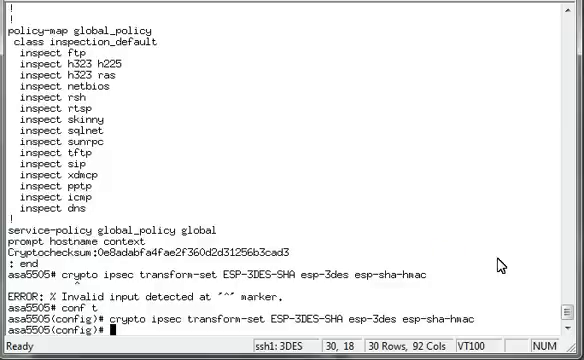
type("crypto dynamic-map outside_dyn")
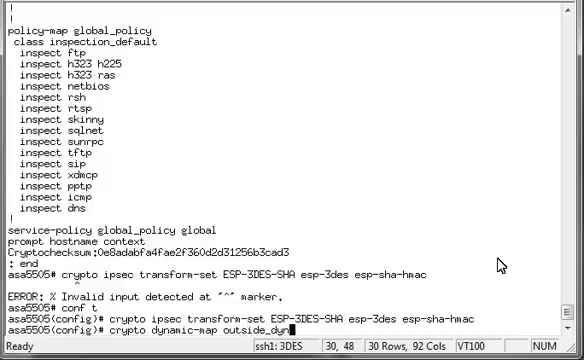
type("20 set")
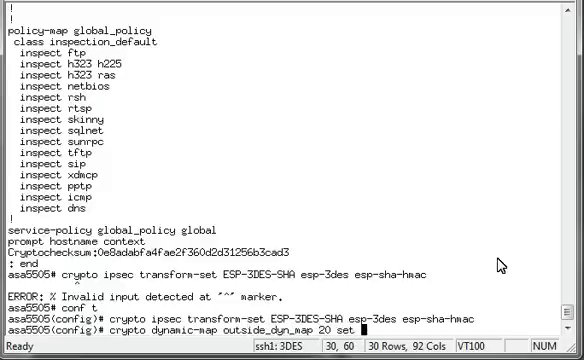
type("transform-set ESP-3#")
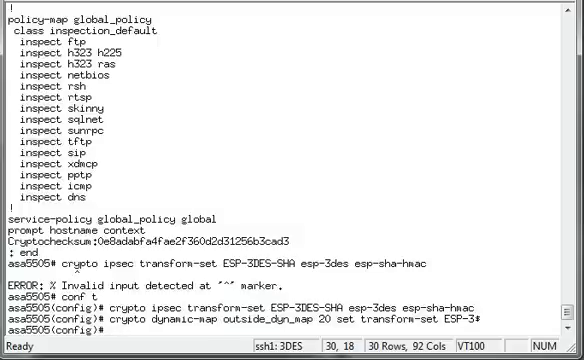
Add outside_map 65535 ipsec-isakmp dynamic outside_dyn_map and apply outside_map to interface outside.
type("crypto map")
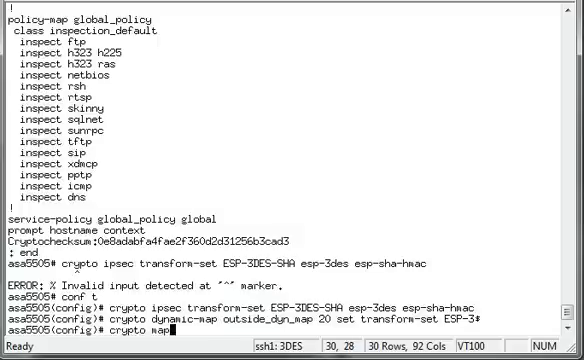
type("outside_map")
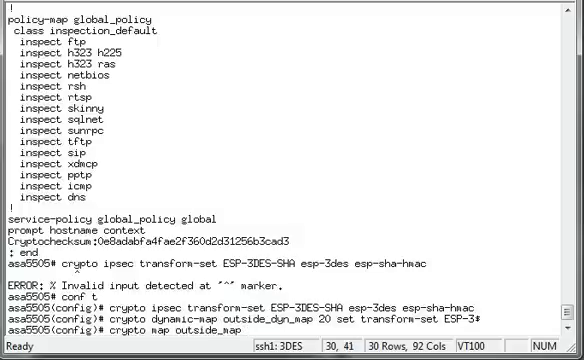
type("65535")
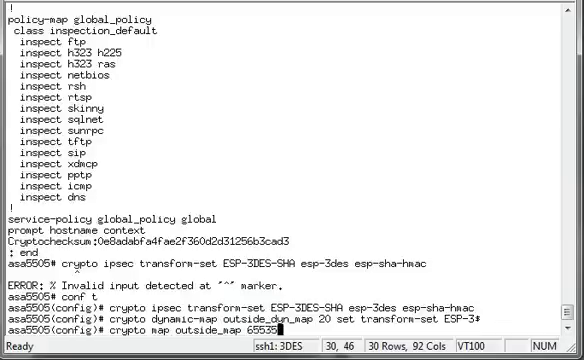
type("ipsec-isakmp")
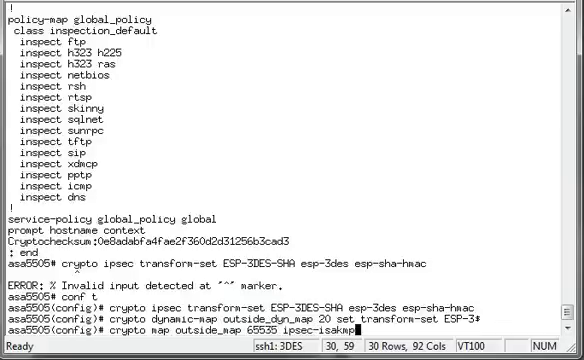
type("dynami")
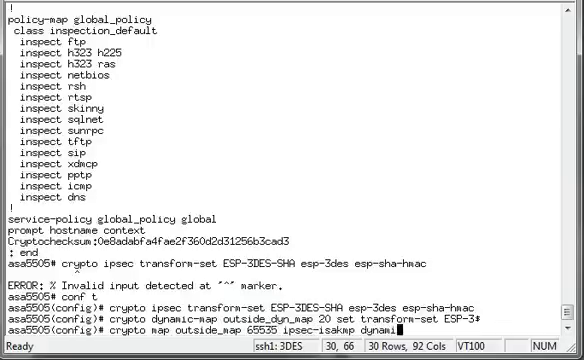
type("outside_dyn$")
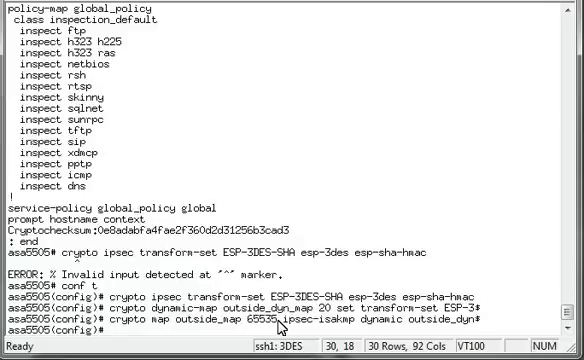
type("crypto map outside_map")
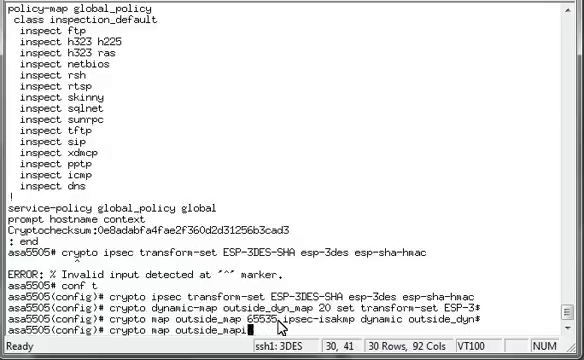
type("interface outside")
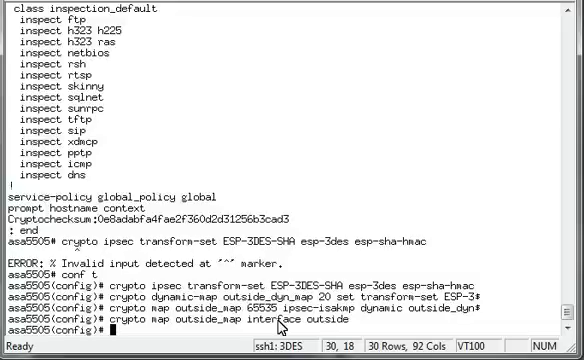
Enable ISAKMP on the outside interface.
type("crypto")
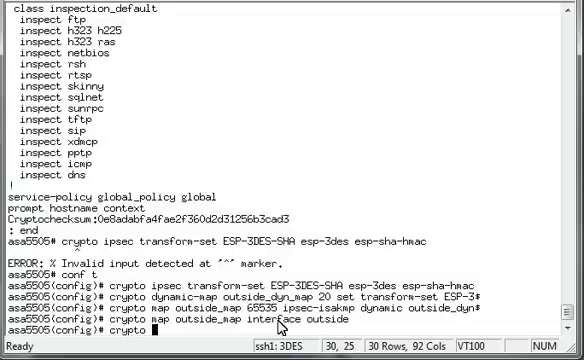
type("isakmp")
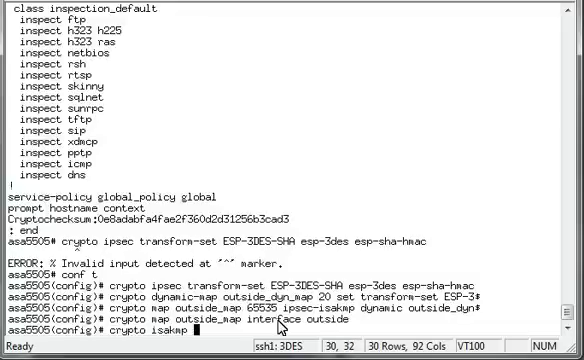
type("enable outside")
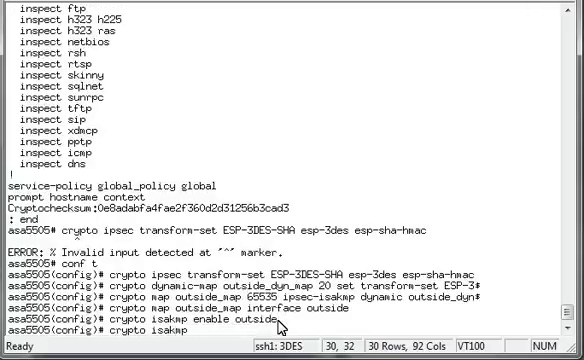
Define ISAKMP policy 10: pre-share, 3DES, SHA, group 2, lifetime 86400.
type("policy 10")
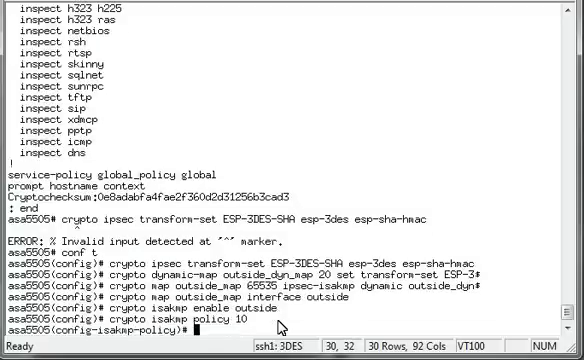
type("authen pre-shar")
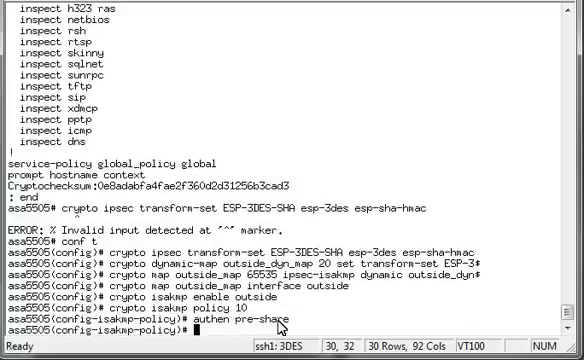
type("encrypto")
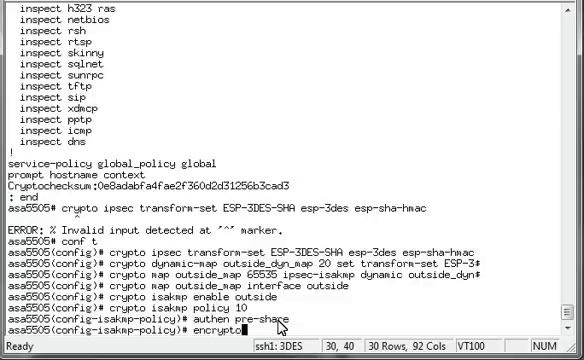
type("encryption 3des")
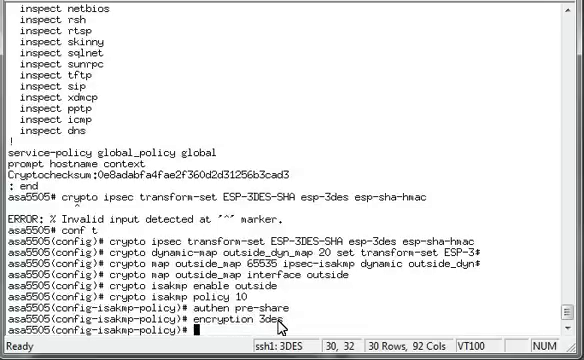
type("hash sha")
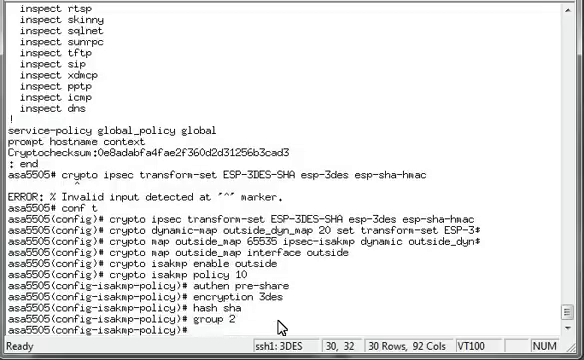
type("lifetime 86400")
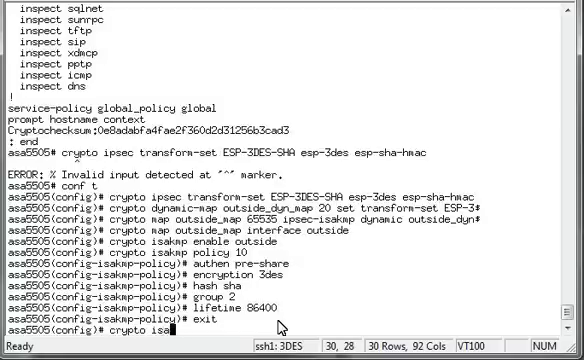
Enable crypto isakmp nat-traversal with a 20-second interval.
type("nat-tr")
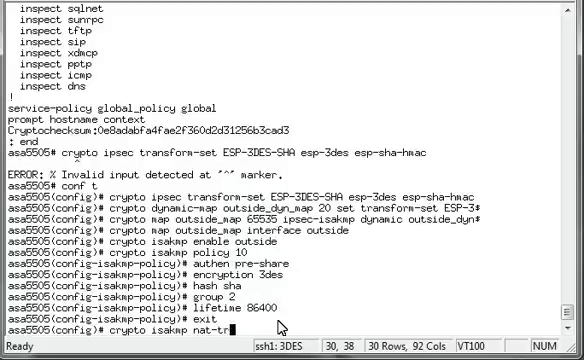
type("aversal 20")
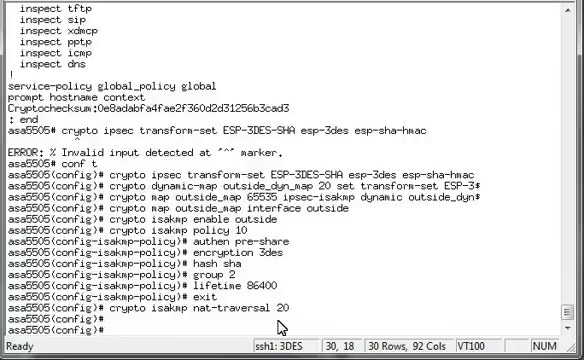
Check interface IPs, then create pool ippool 192.168.11.1-192.168.11.254 mask 255.255.255.0.
type("sh ip")
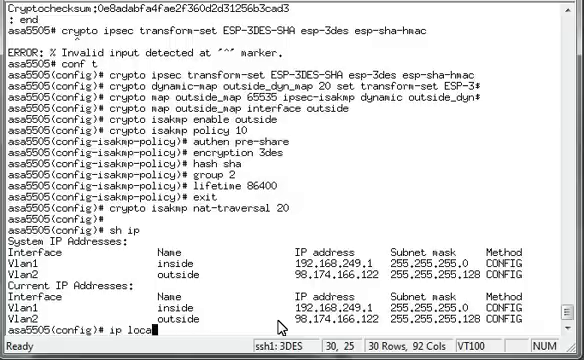
type("pool")
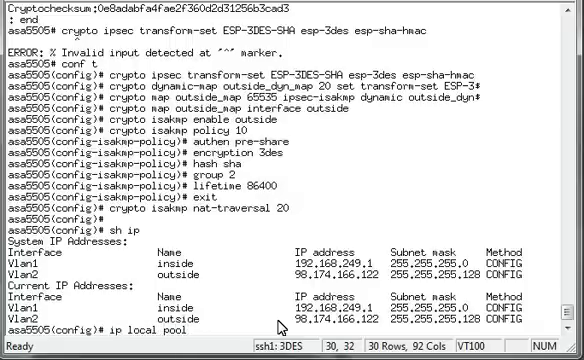
type("ippool")
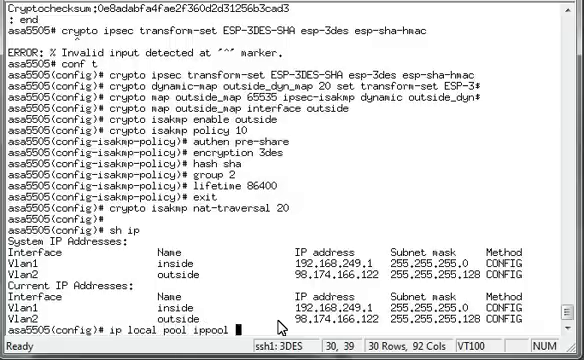
type("192.168.")
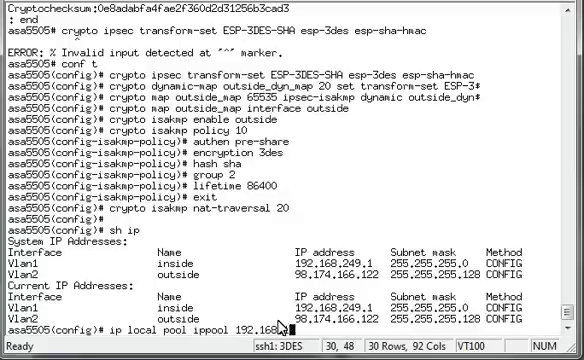
type(".1-192.168.11.254")
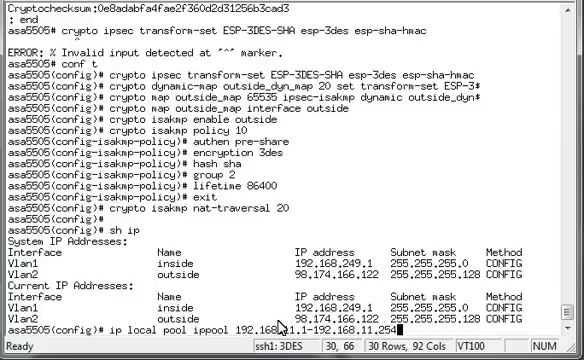
key("Return")
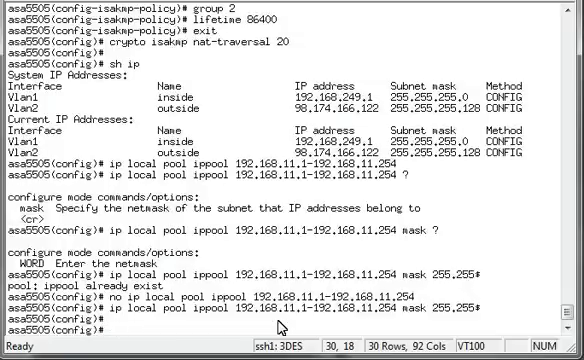
Create internal group policy vpngroup1 and give it two 192.168.249.x DNS servers.
type("group-po")
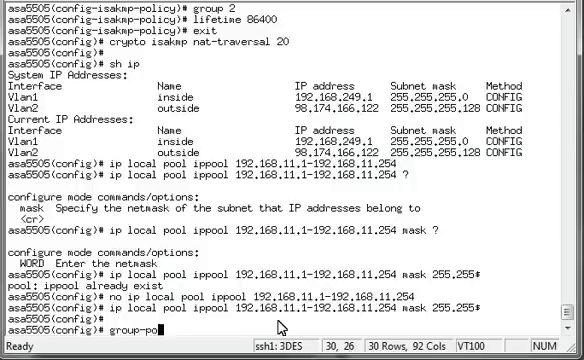
type("licy vpngroup1 internal")
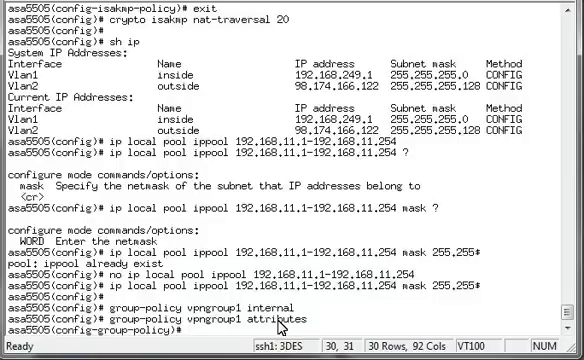
type("dns-server valu")
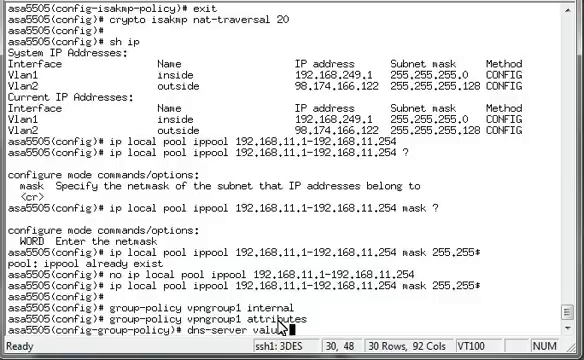
type("192.168.249.")
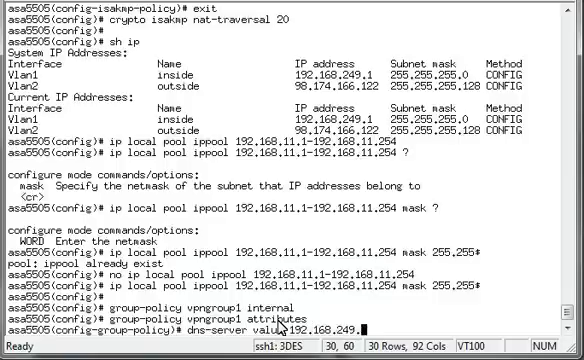
type("192.168.249.11")
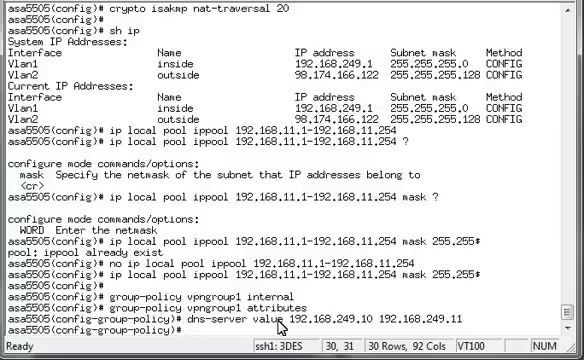
Set vpngroup1's default domain and split DNS to ad-domain.local.
type("d")
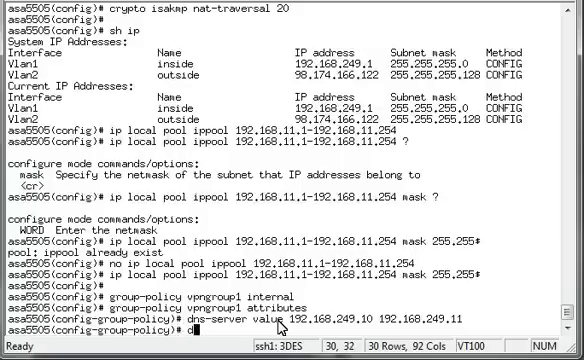
type("default-domain value ad-domain.local")
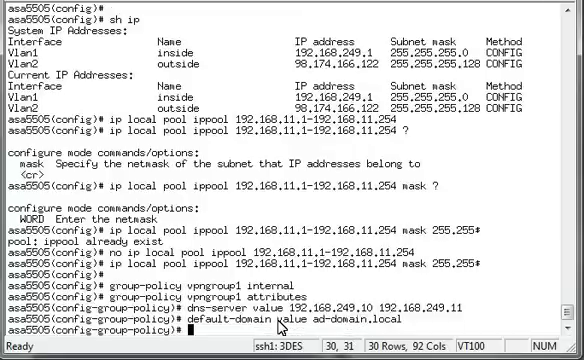
type("split-dns")
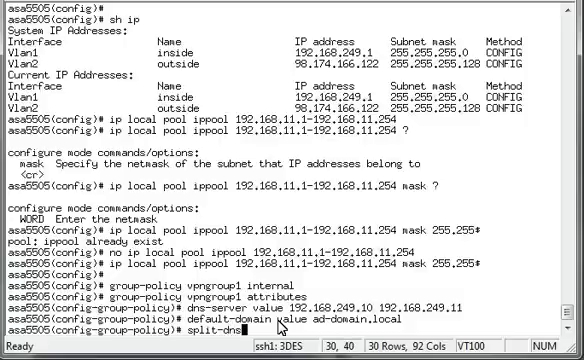
type("value ad-domain.local")
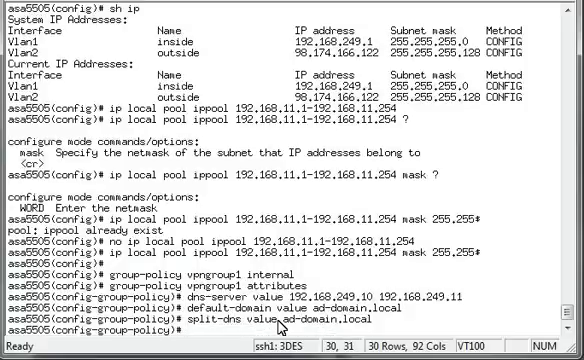
Assign address pool ippool to vpngroup1 and exit attributes mode.
type("address-")
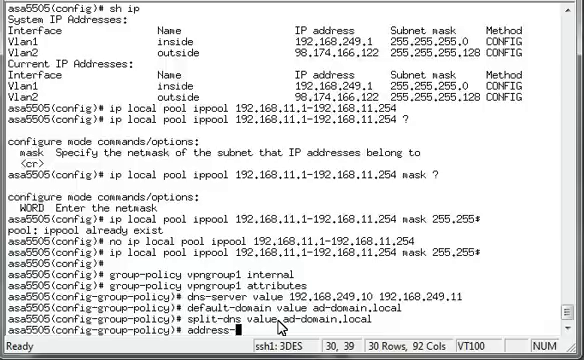
type("-pools")
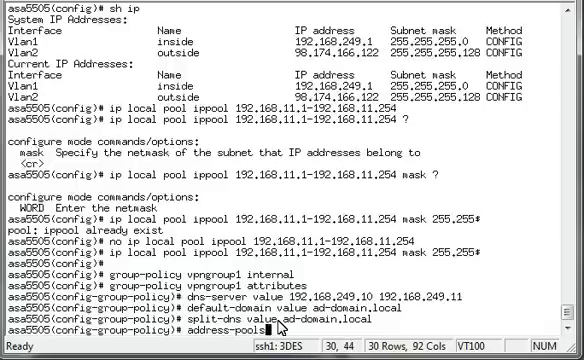
type("value ippool")
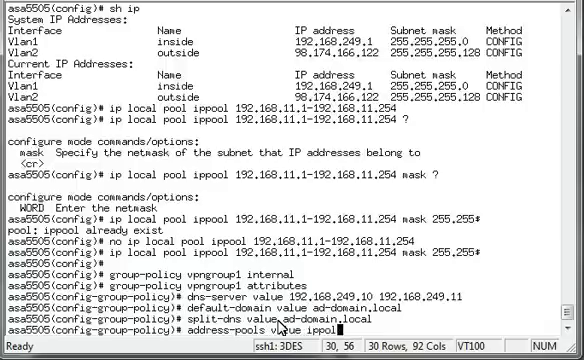
key("Return")
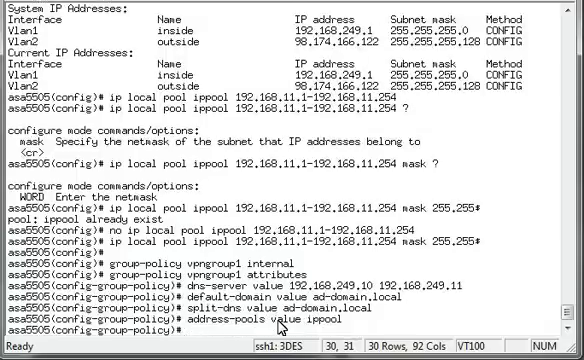
type("exit")
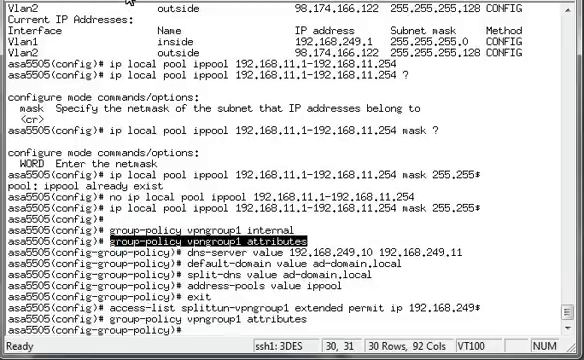
Set vpngroup1 to tunnelspecified using network list splittun-vpngroup1.
type("split-tunnel")
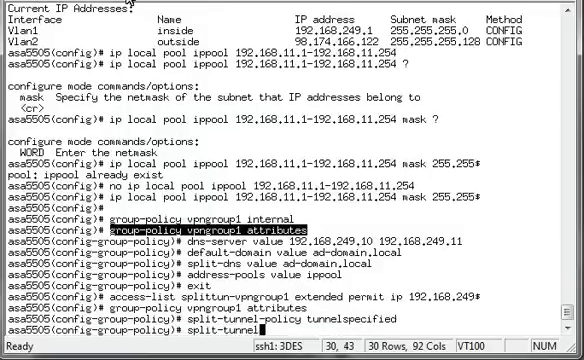
type("-network-list value")
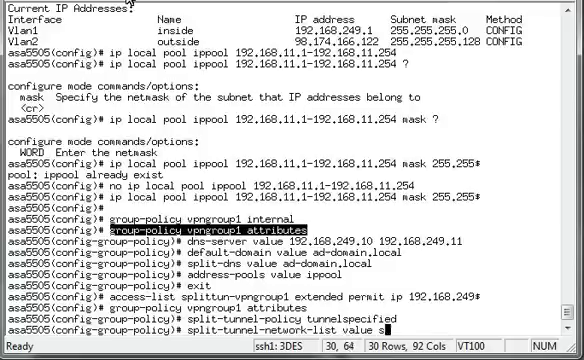
type("splittun-vpngrou$")
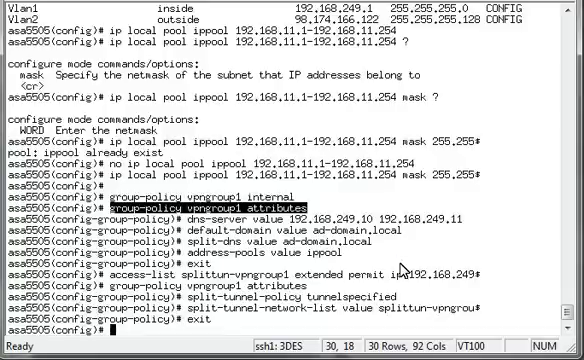
Create ipsec-ra tunnel group vpngroup1 with address pool ippool and default-group-policy vpngroup1.
scroll("down", 3)
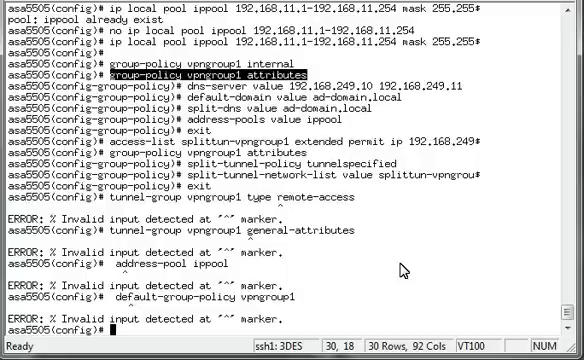
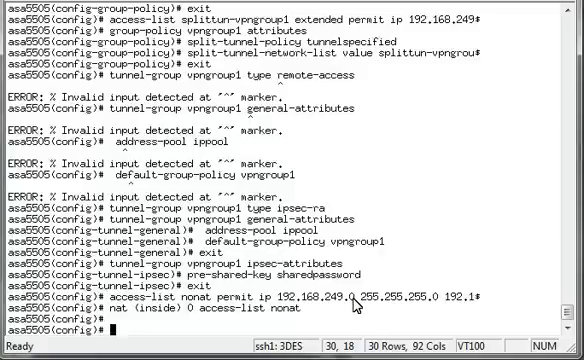
Re-enter configuration mode and begin the 'username admin password' command.
type("conf g")
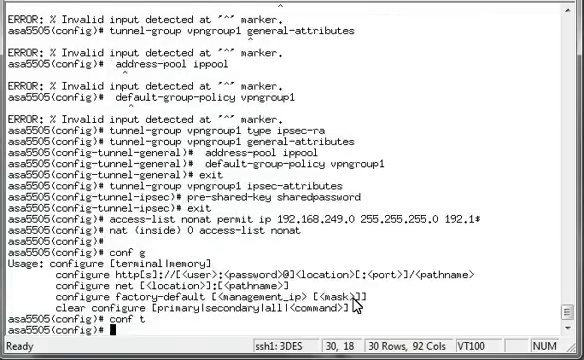
type("username admin p")
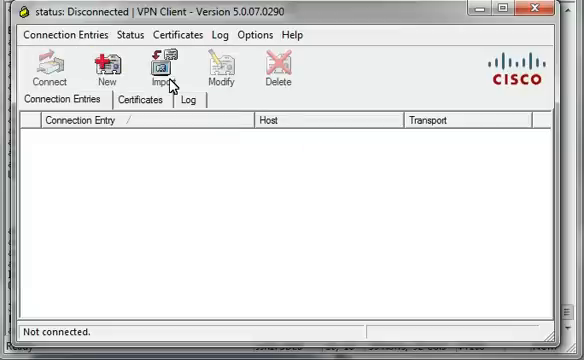
Create and save entry 'test' for host 98.174.166.122 with group vpngroup1.
left_click(107, 63)
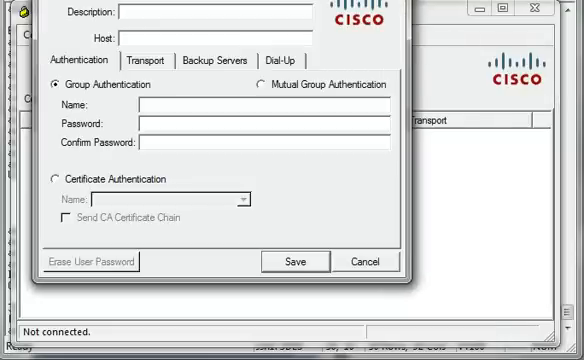
type("test")
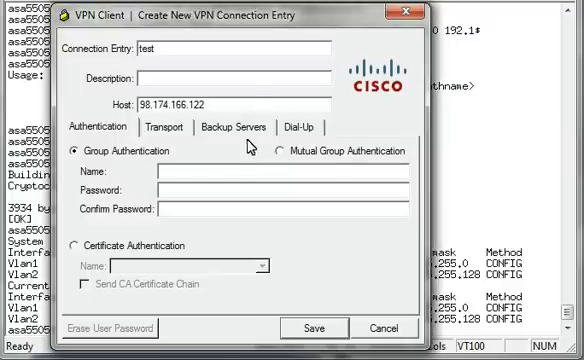
type("vpngroup1")
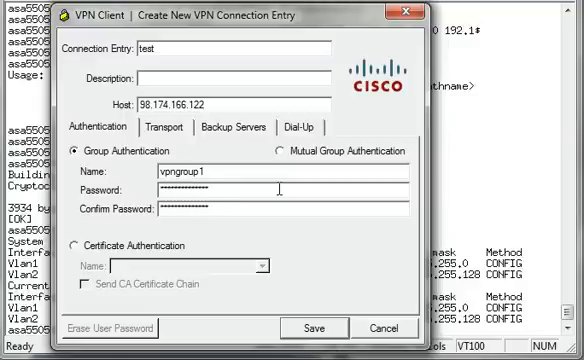
left_click(311, 327)
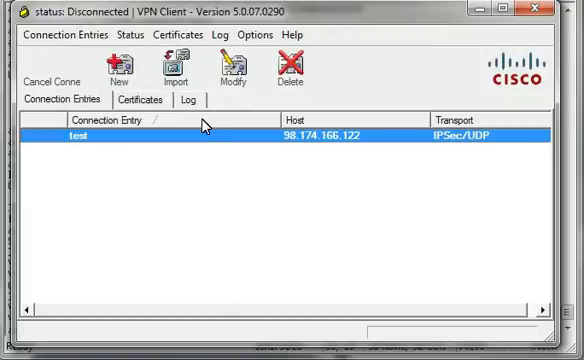
Connect with the 'test' entry and focus the User Authentication username field.
double_click(72, 142)
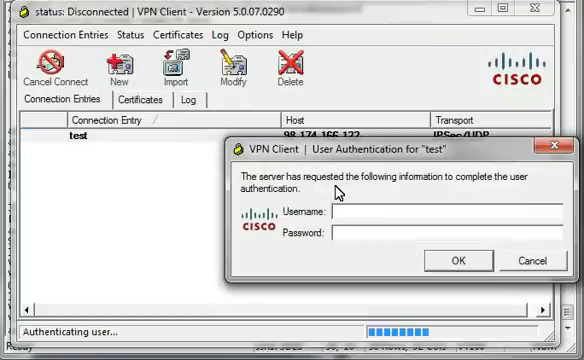
left_click(459, 260)
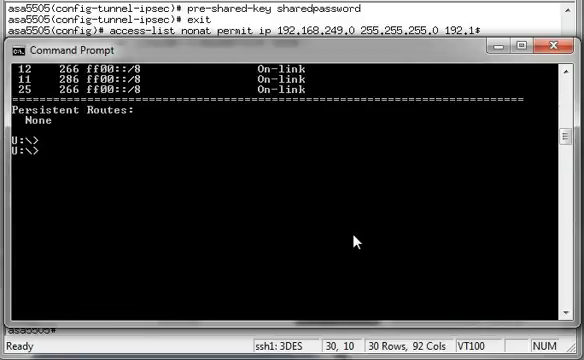
Enter 'ipconfig' in Command Prompt after reviewing the route table.
type("ipconfig")
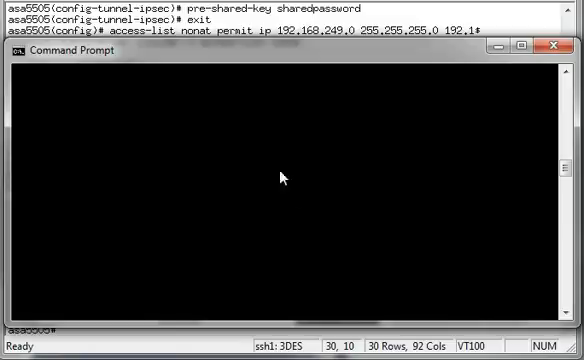
mouse_move(334, 150)
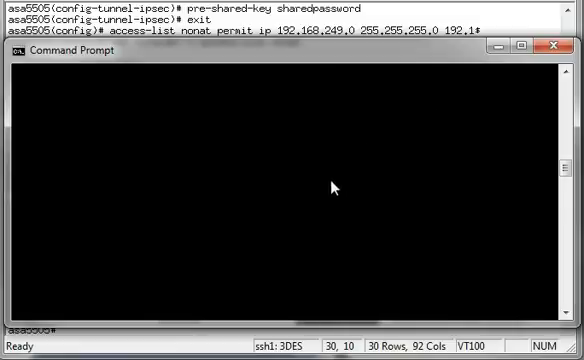
mouse_move(372, 215)
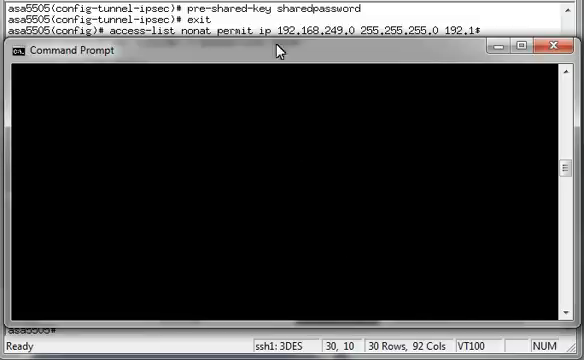
mouse_move(293, 160)
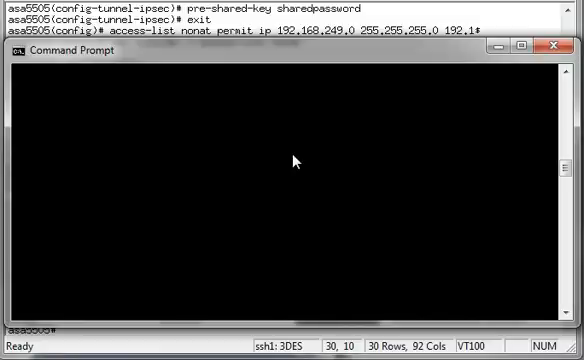